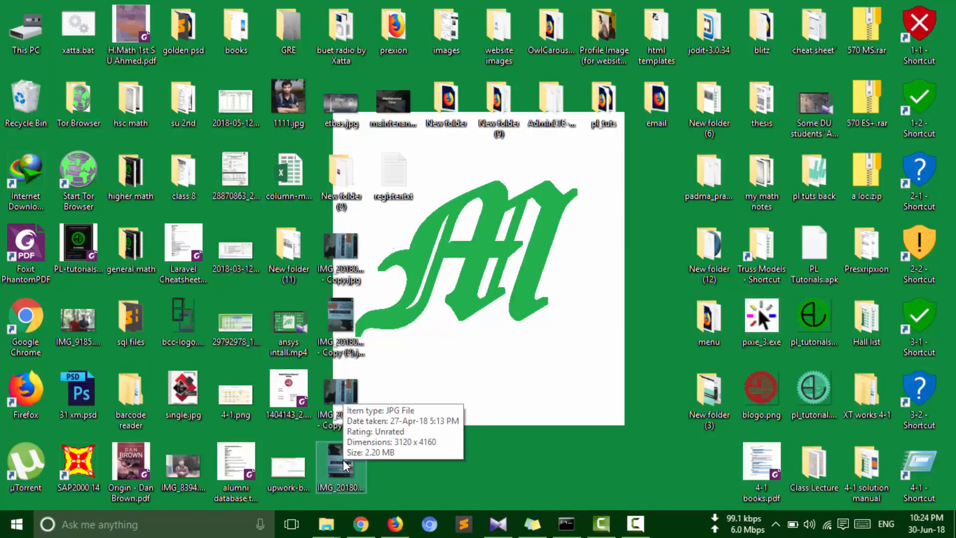
Review the ID-card back photo IMG_20180427_171328.jpg in Windows Photo Viewer and close it.
double_click(341, 463)
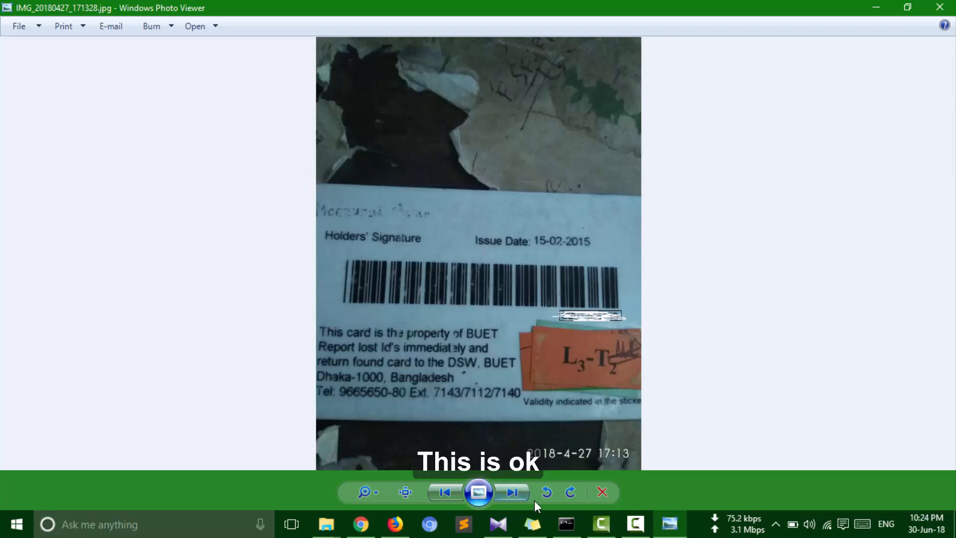
left_click(546, 492)
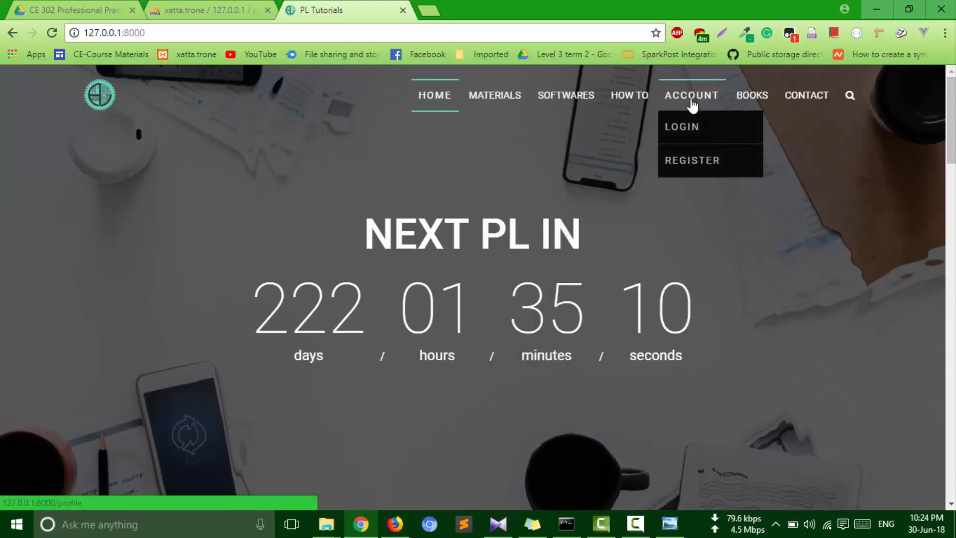
Go to the registration form via Account > Register and enter the official name PL Tutorials.
left_click(682, 127)
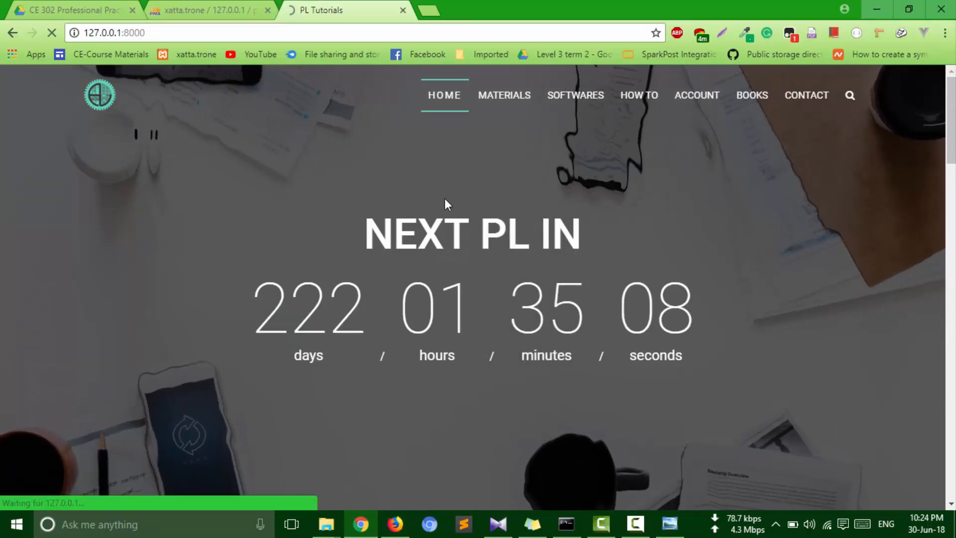
left_click(696, 96)
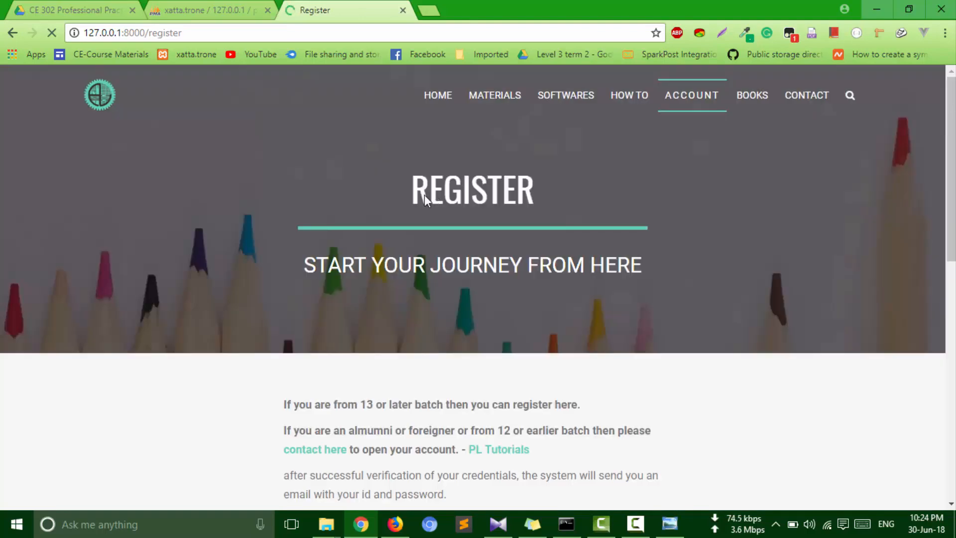
scroll("down", 3)
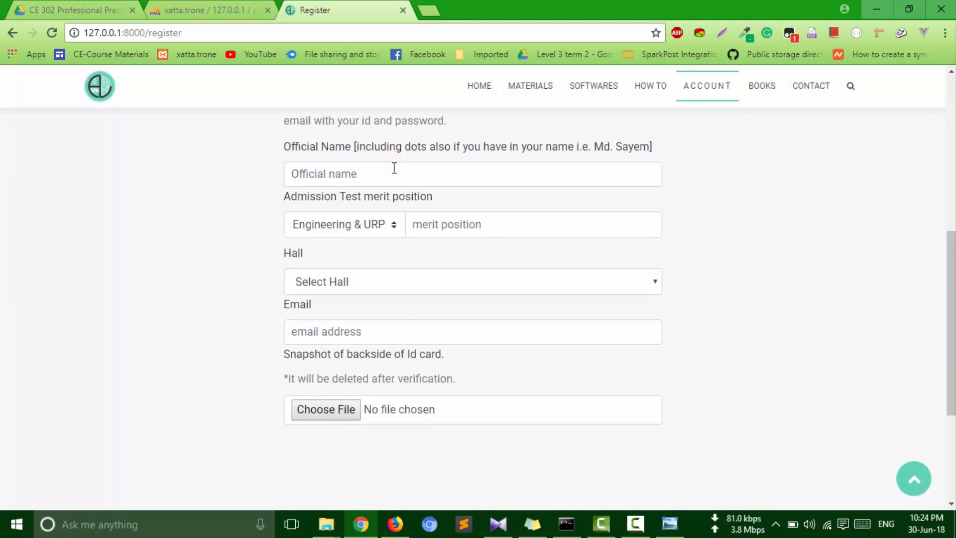
type("PL")
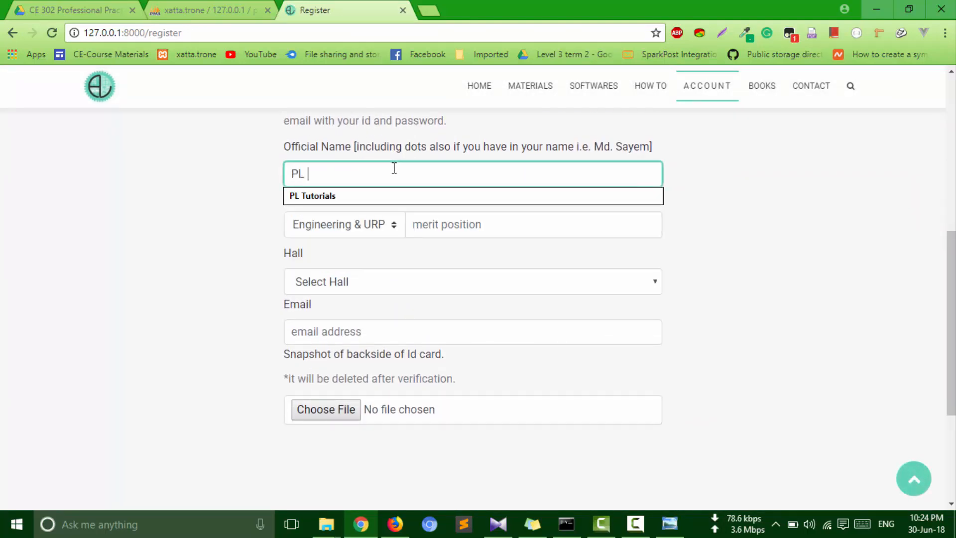
type("Tutorials")
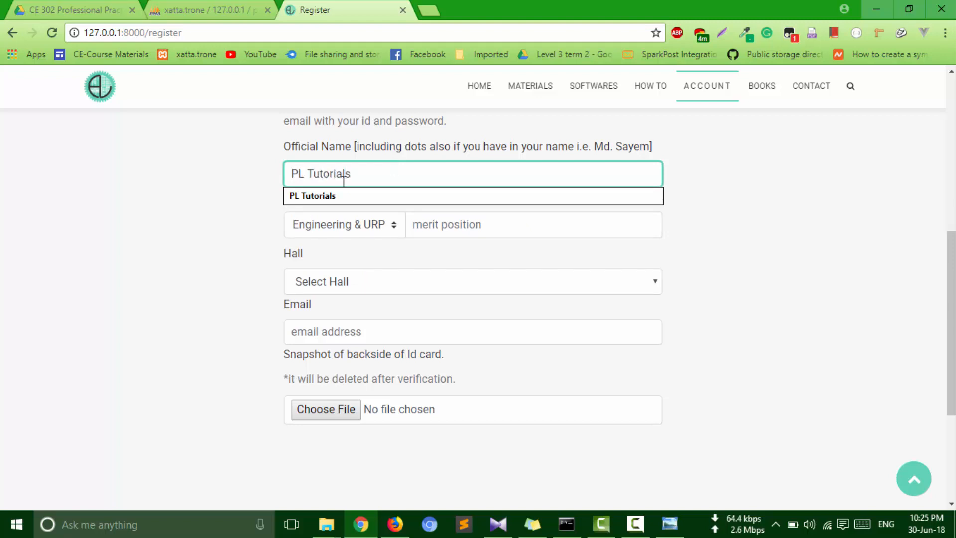
Enter 999 as the merit position.
left_click(532, 224)
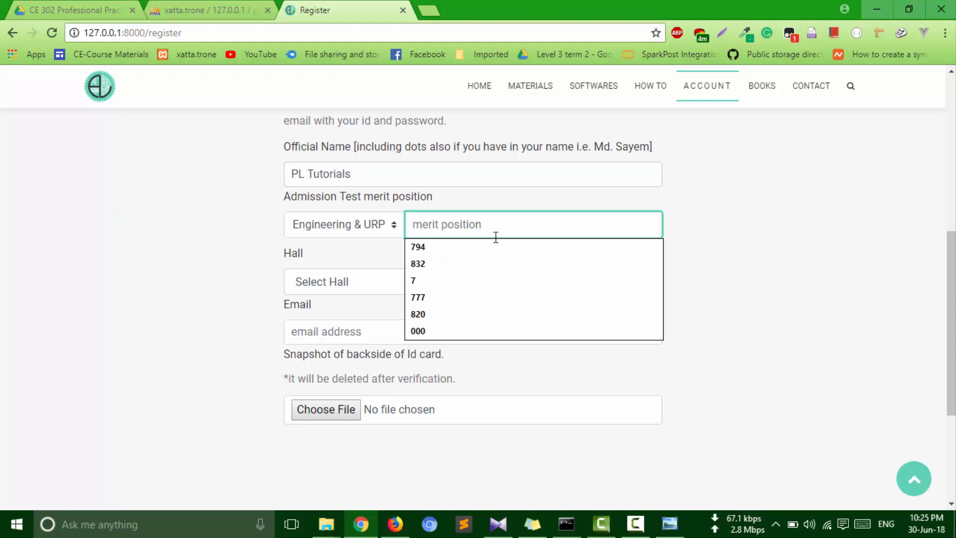
type("999")
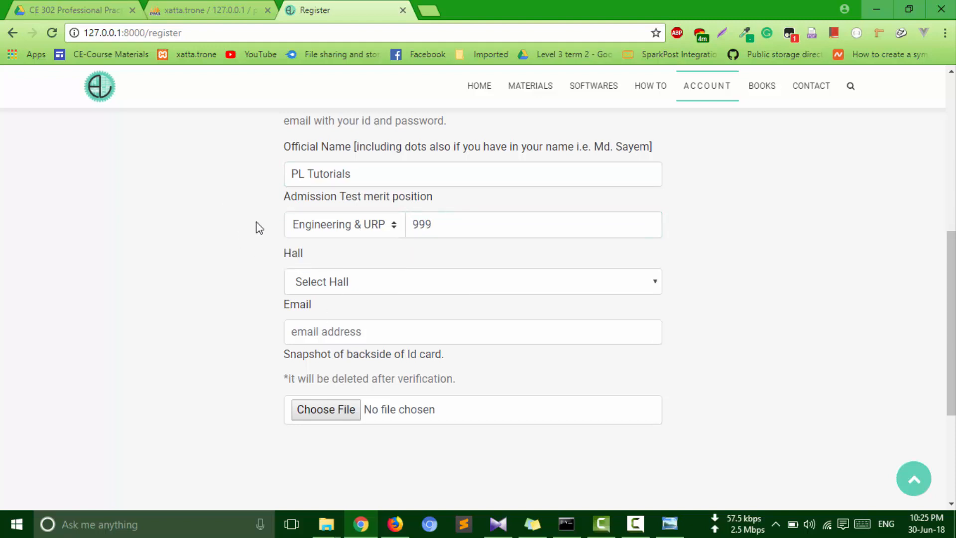
left_click(473, 280)
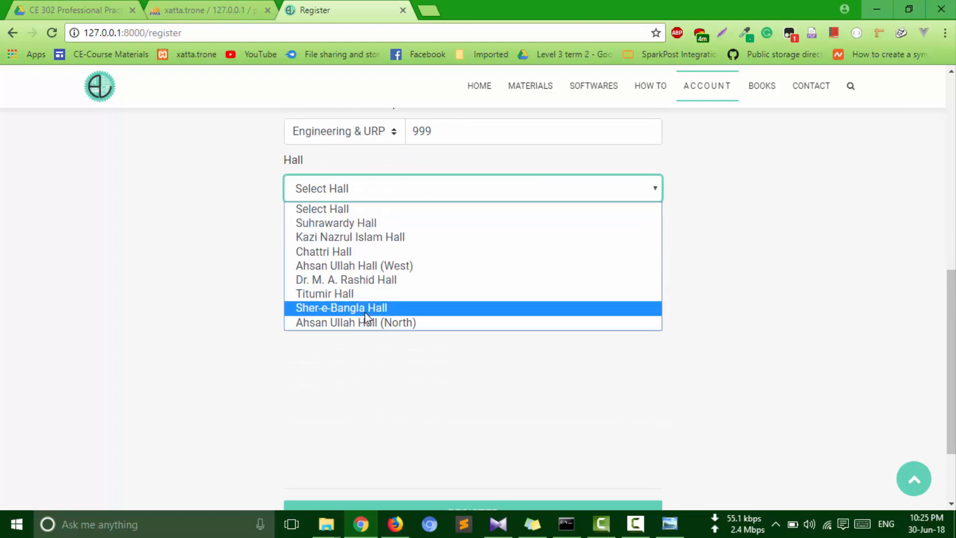
left_click(341, 308)
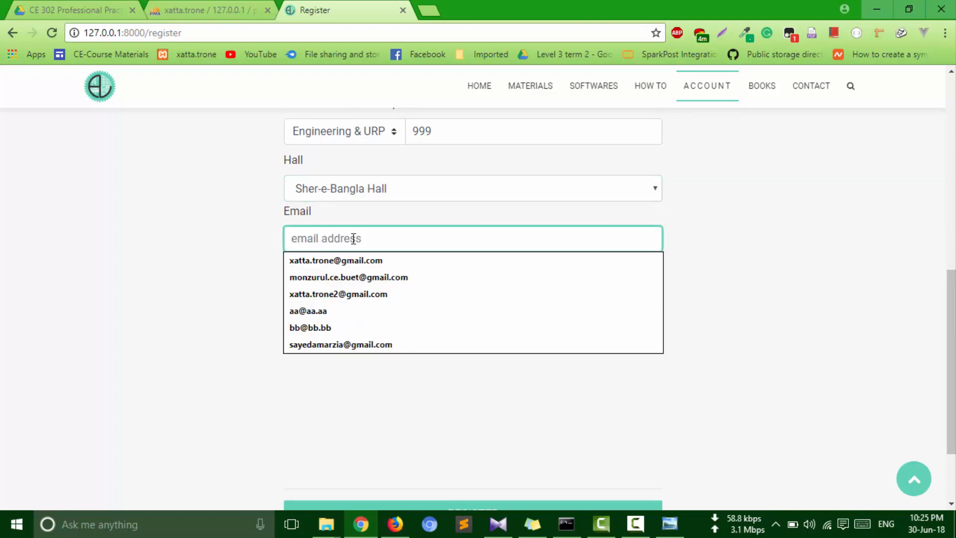
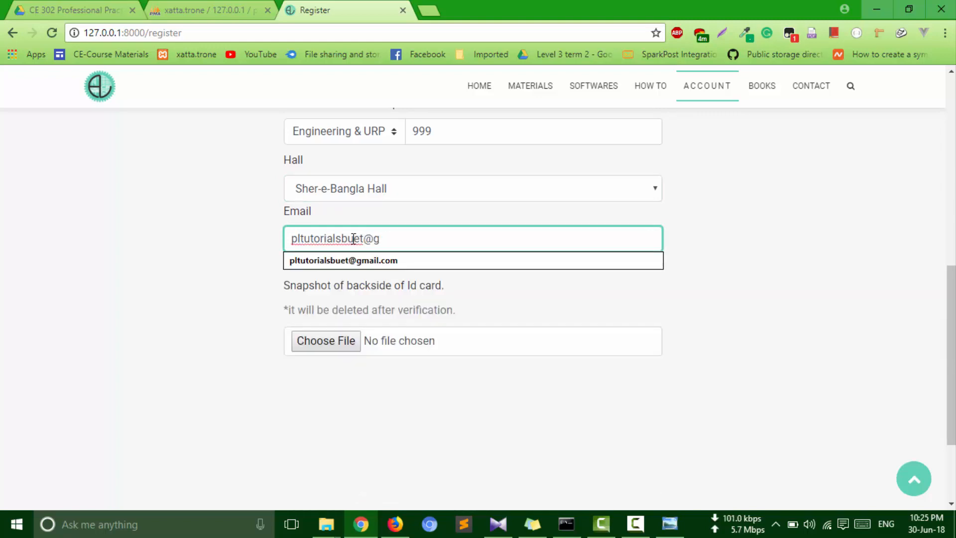
left_click(343, 260)
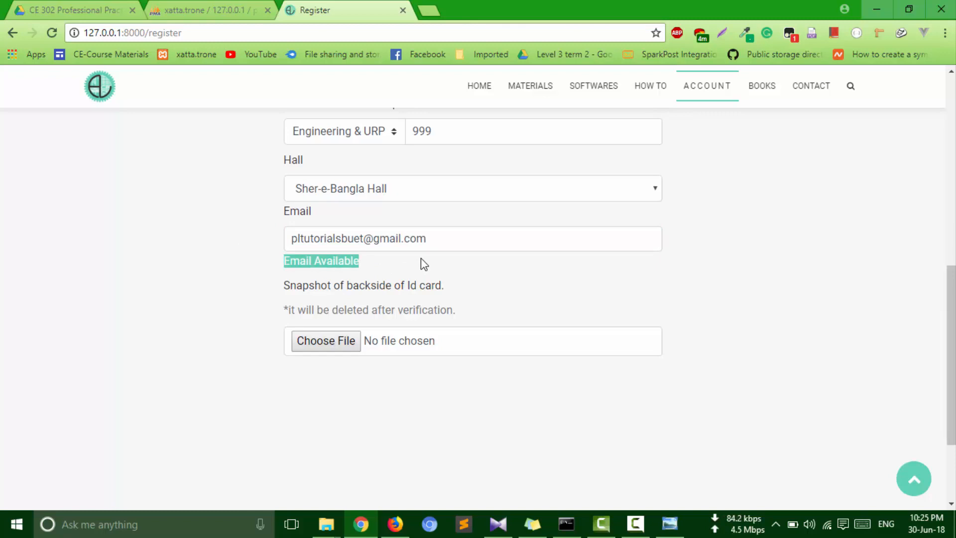
mouse_move(410, 263)
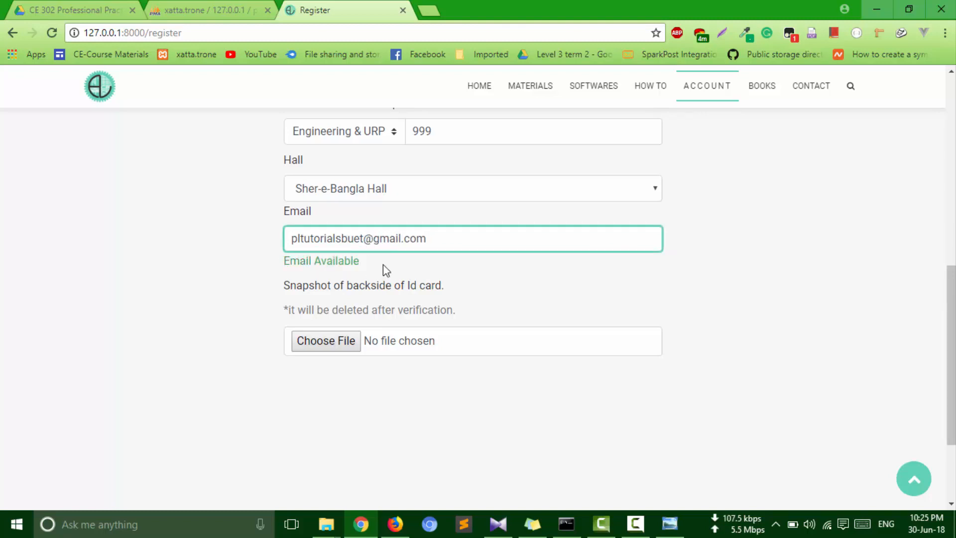
Upload a first ID-card snapshot, which fails to decode.
left_click(325, 341)
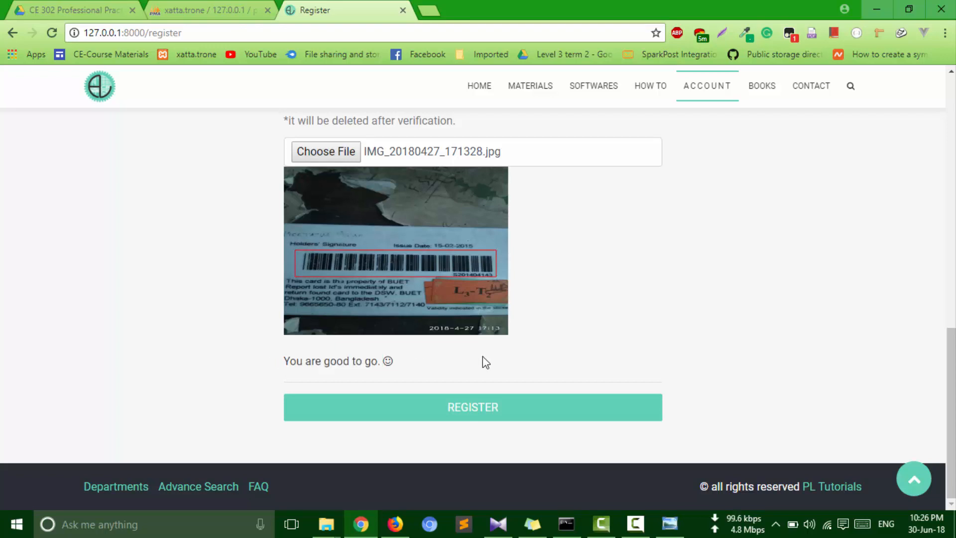
mouse_move(346, 246)
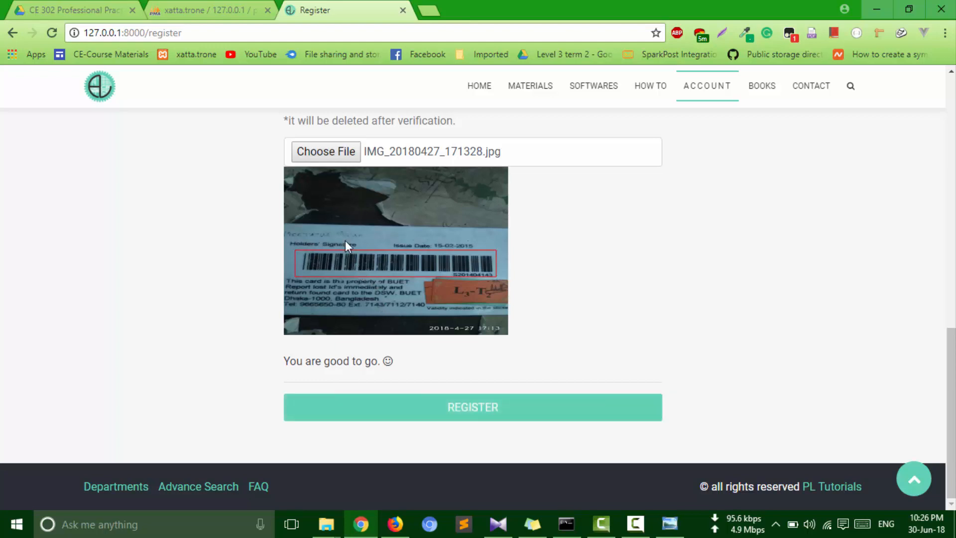
left_click(325, 152)
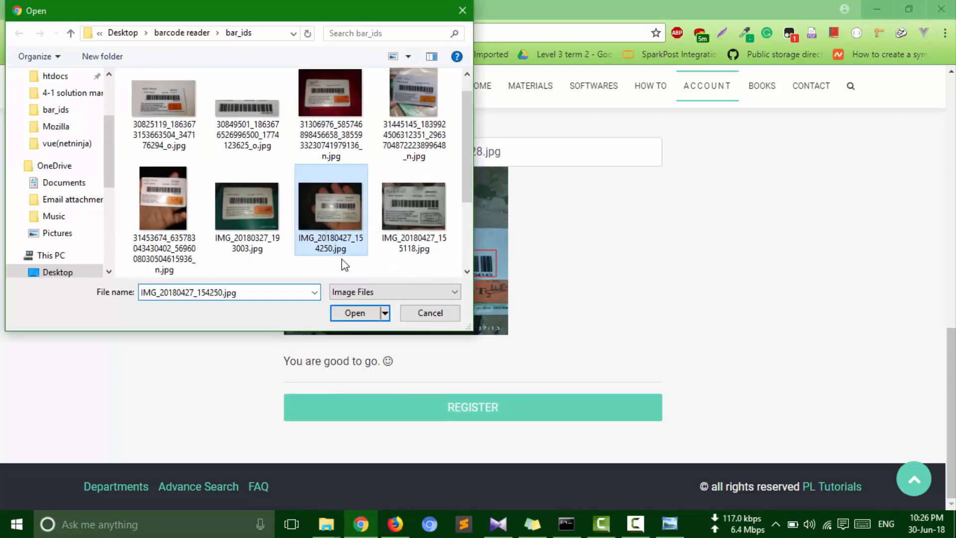
left_click(355, 313)
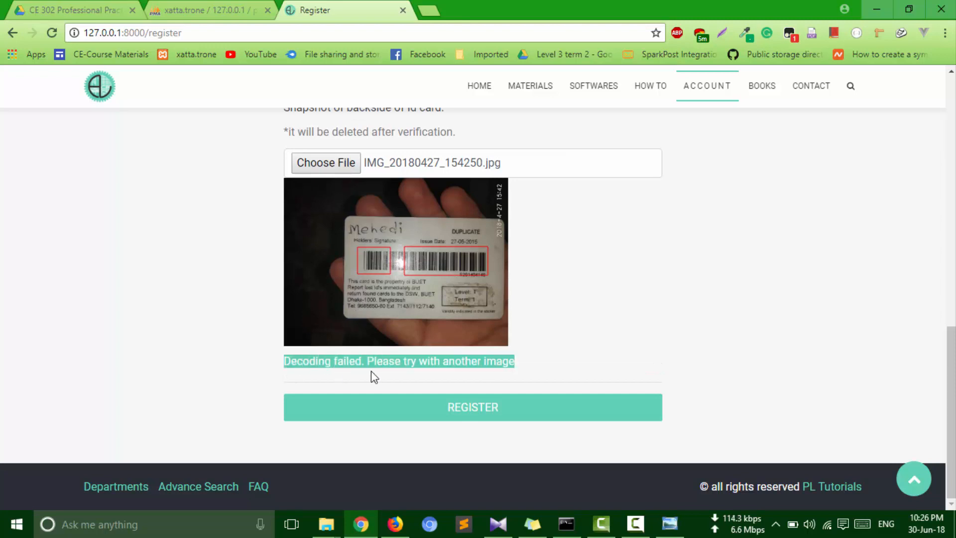
mouse_move(472, 407)
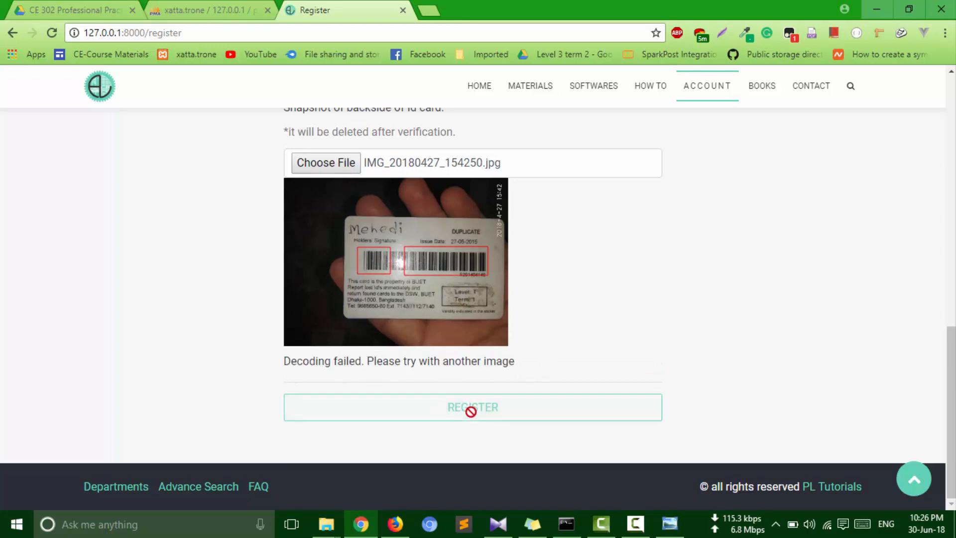
Upload IMG_20180427_171328.jpg instead, which decodes, and submit the registration.
left_click(325, 162)
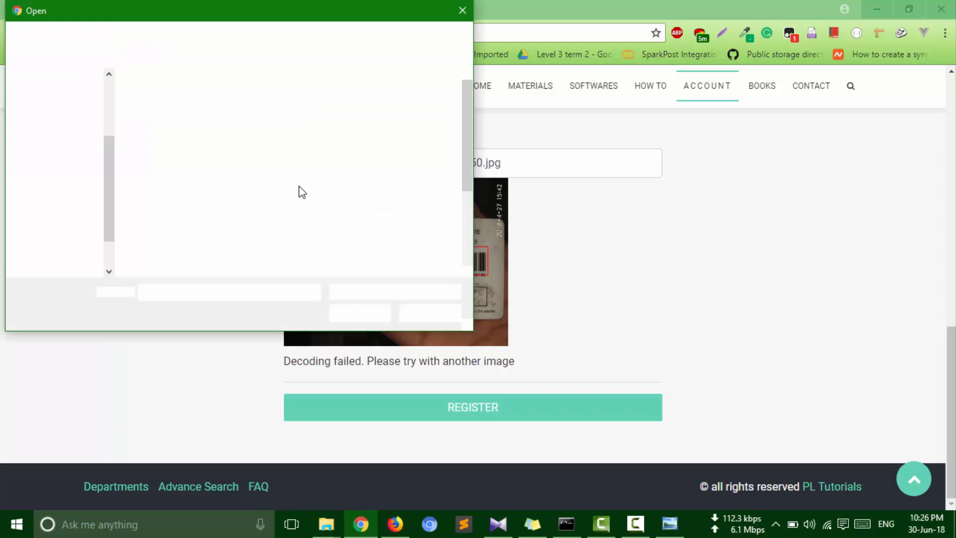
left_click(164, 229)
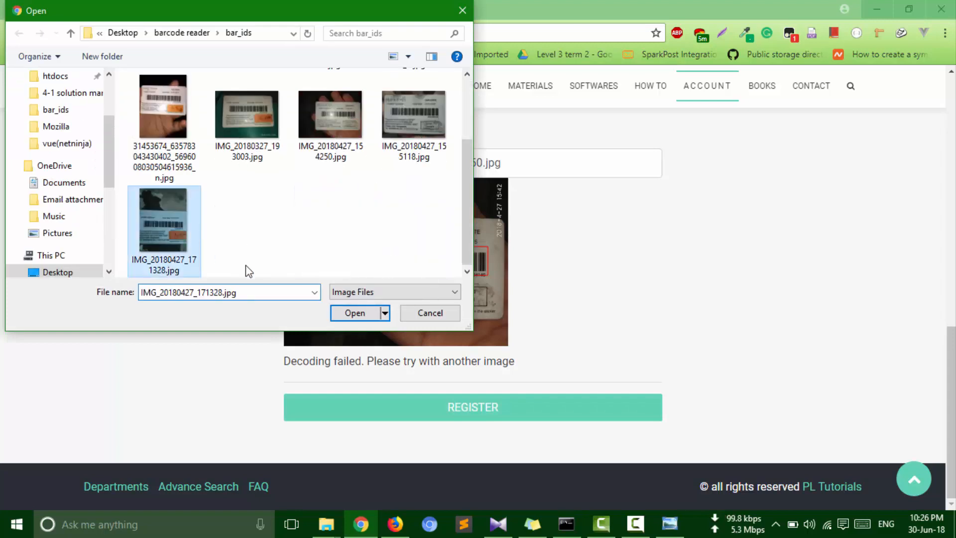
left_click(355, 312)
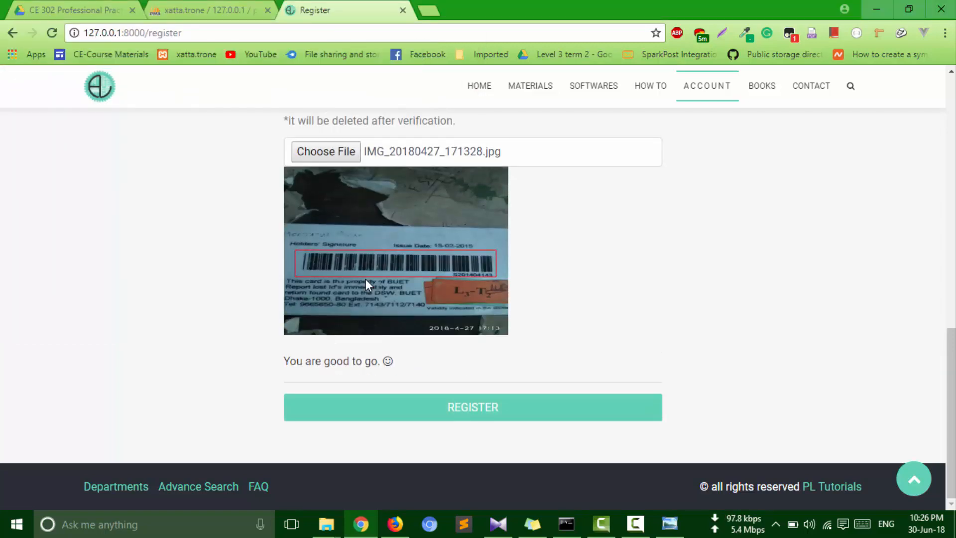
mouse_move(425, 368)
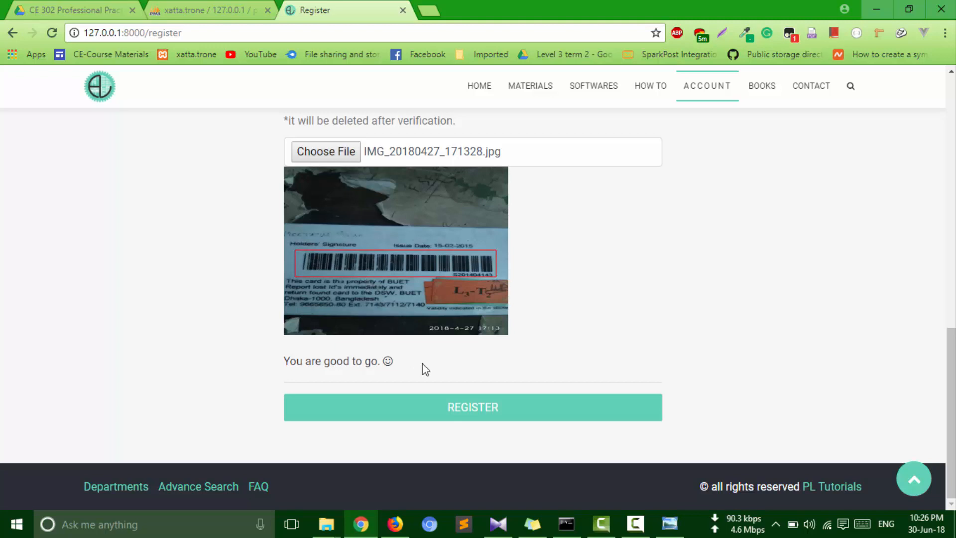
left_click(472, 407)
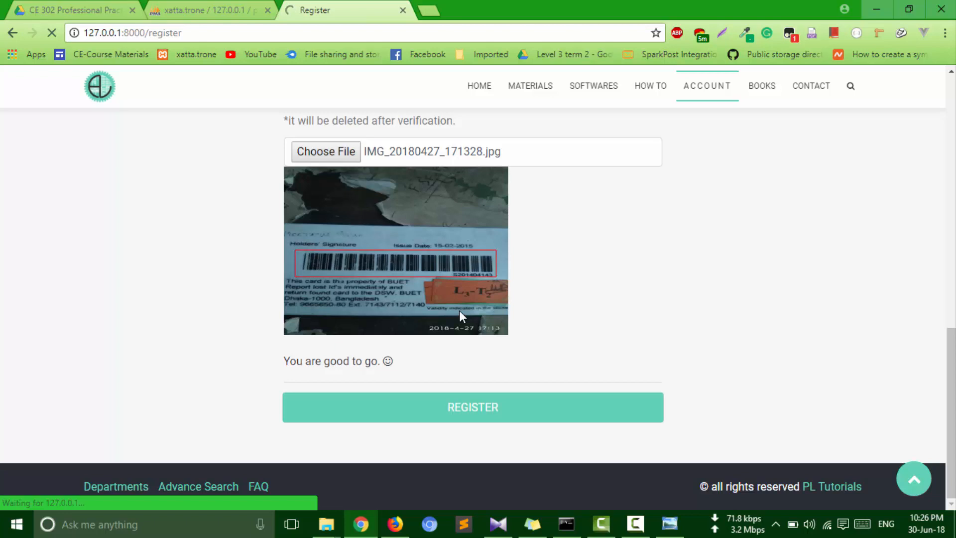
Let the registration finish and read the Check Your Email confirmation message.
left_click(472, 406)
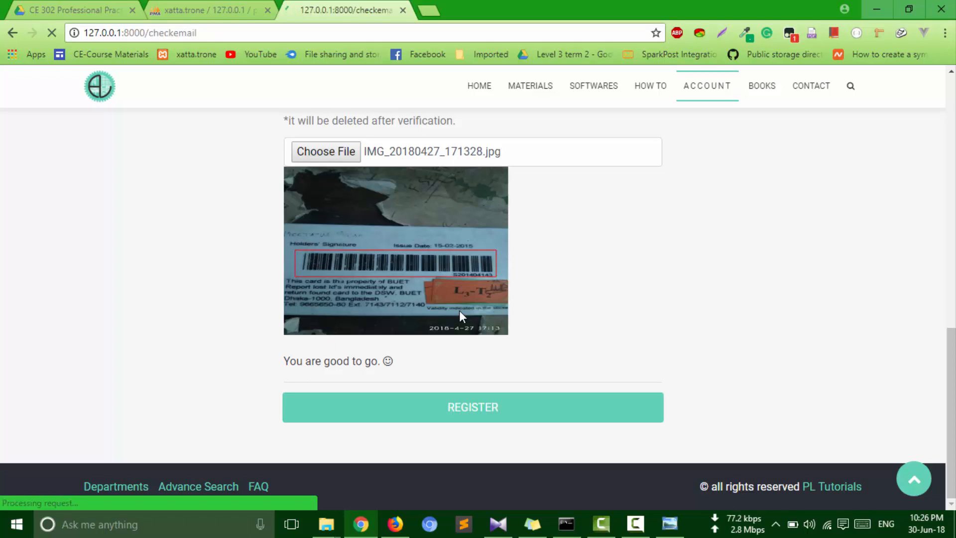
left_click(472, 406)
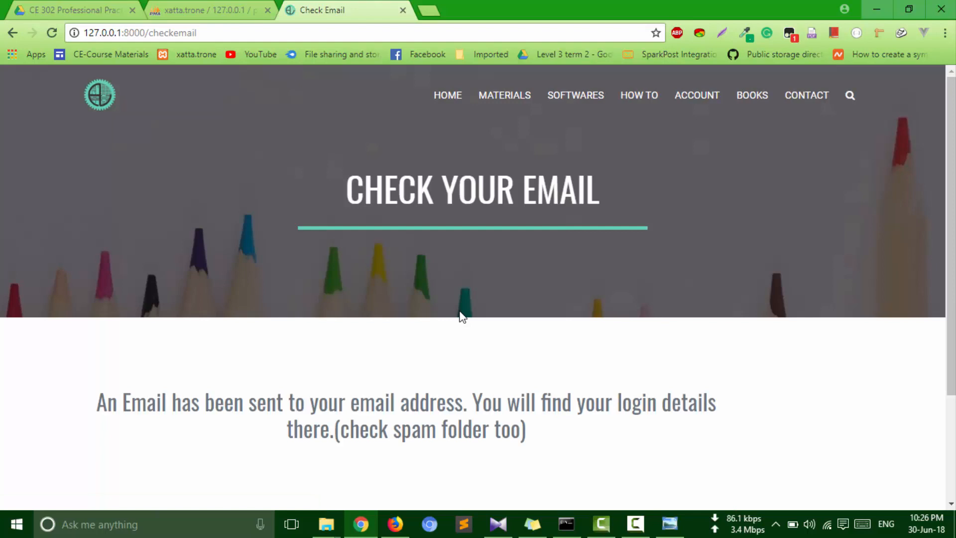
scroll("down", 3)
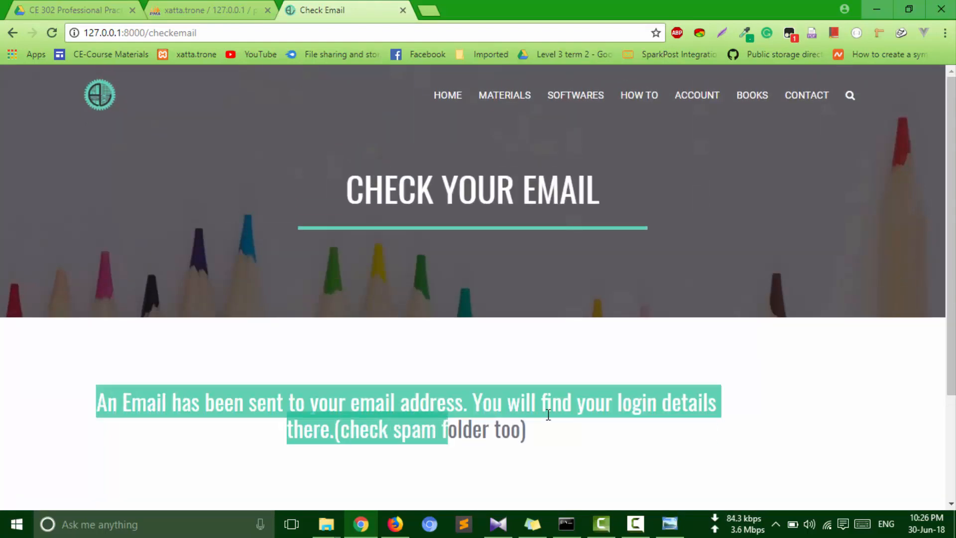
left_click(545, 454)
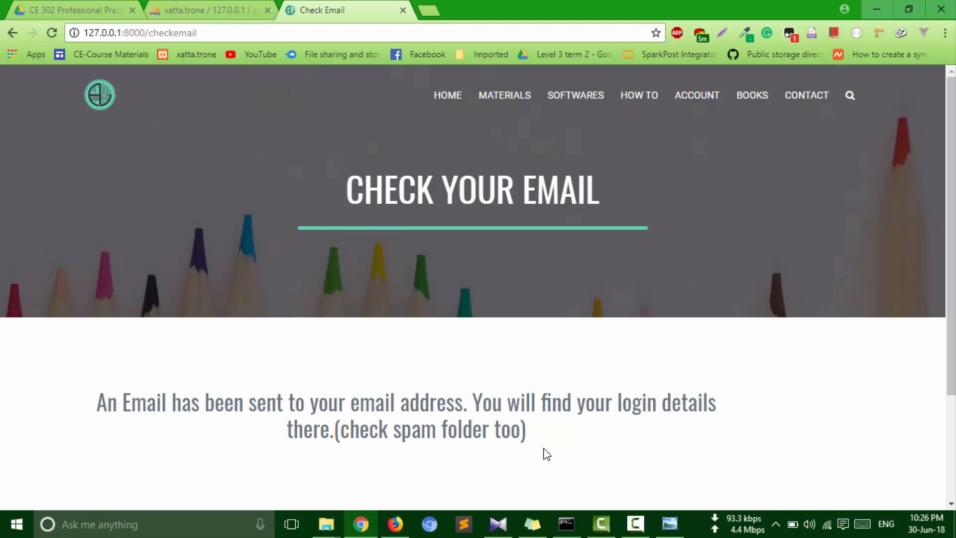
mouse_move(396, 524)
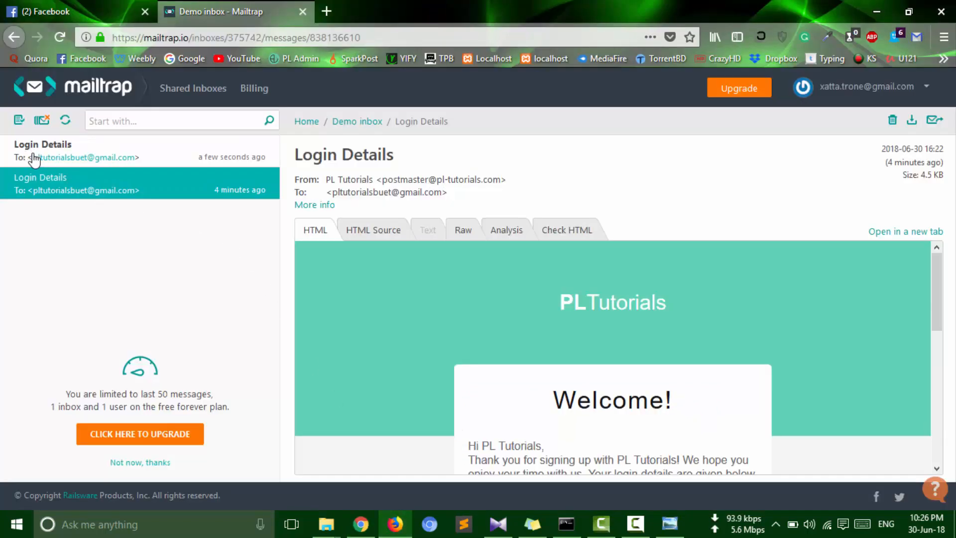
mouse_move(83, 160)
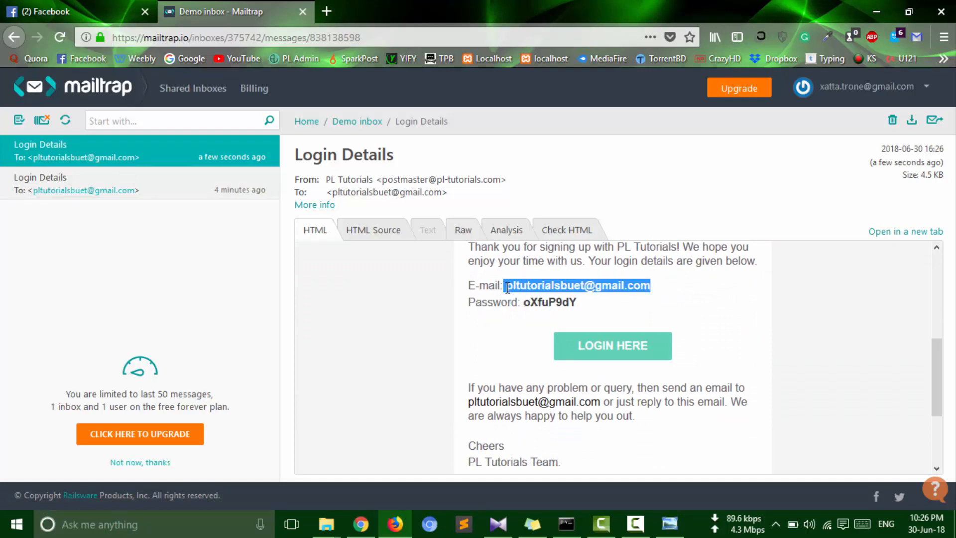
Copy the emailed password from the Login Details message and follow its LOGIN HERE link.
double_click(550, 302)
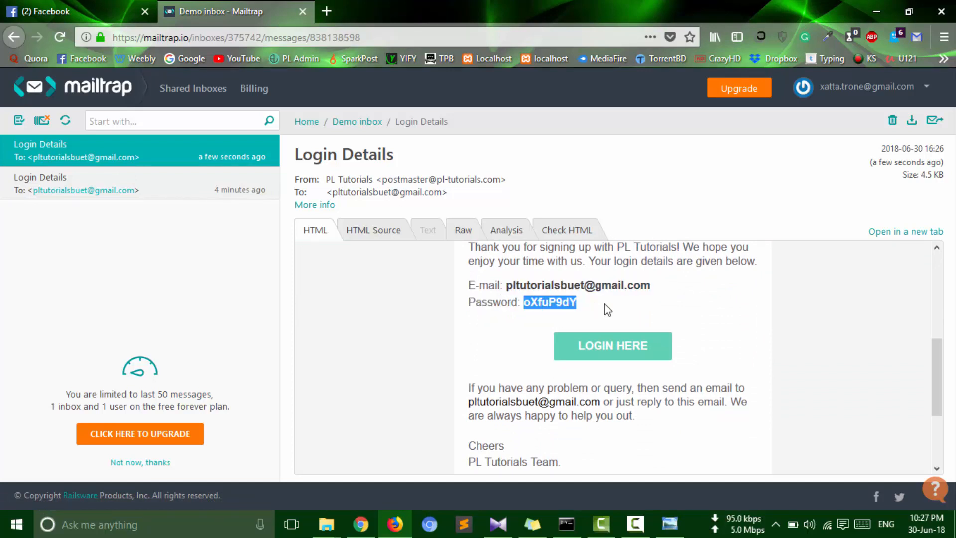
mouse_move(606, 353)
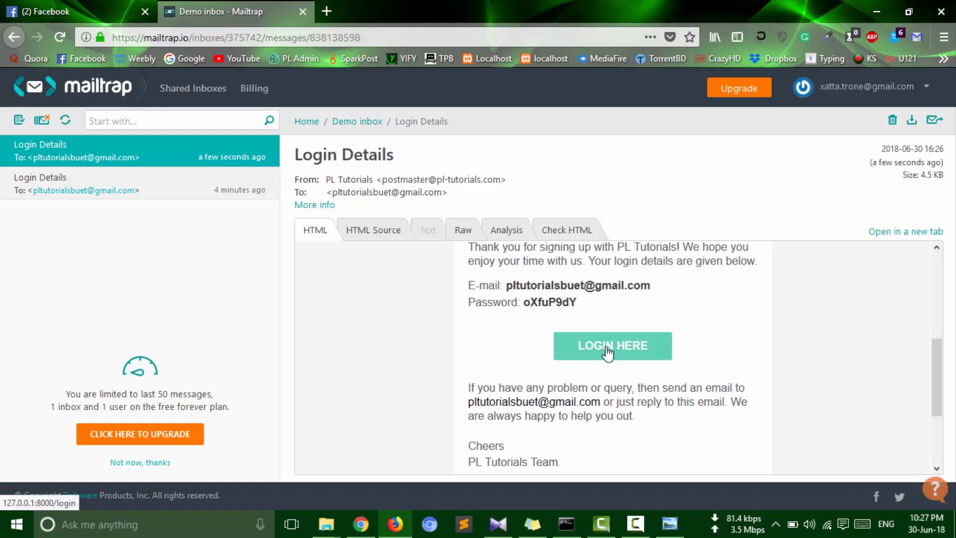
left_click(611, 345)
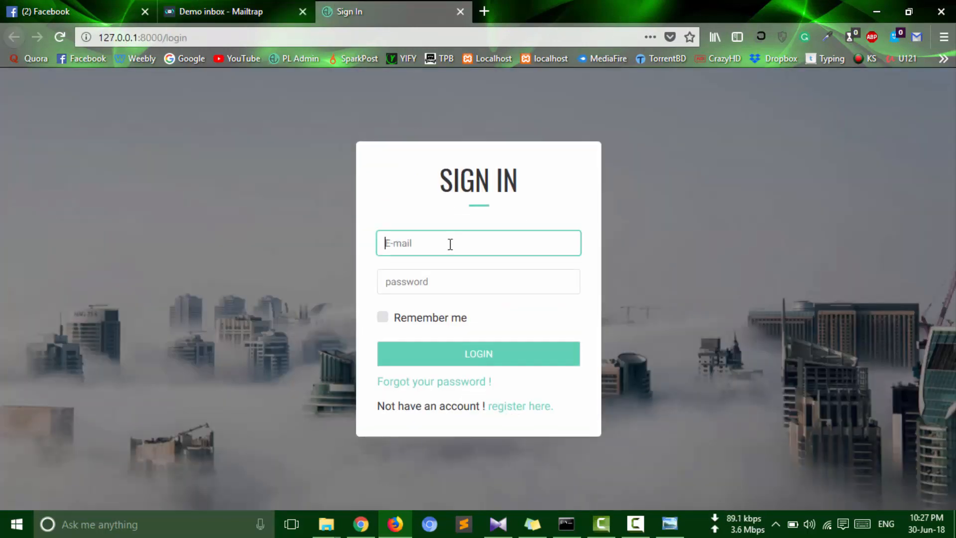
Sign in with the emailed e-mail and password.
left_click(232, 12)
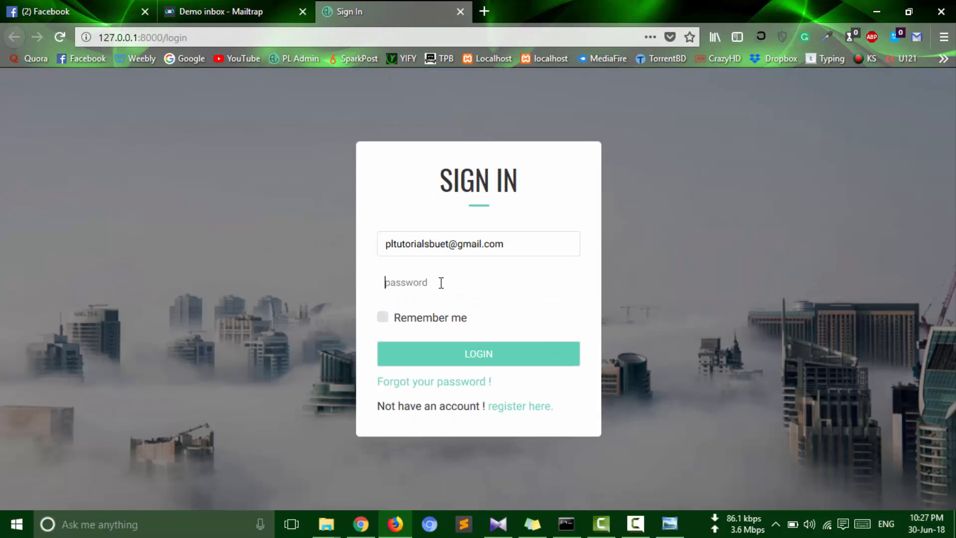
left_click(478, 354)
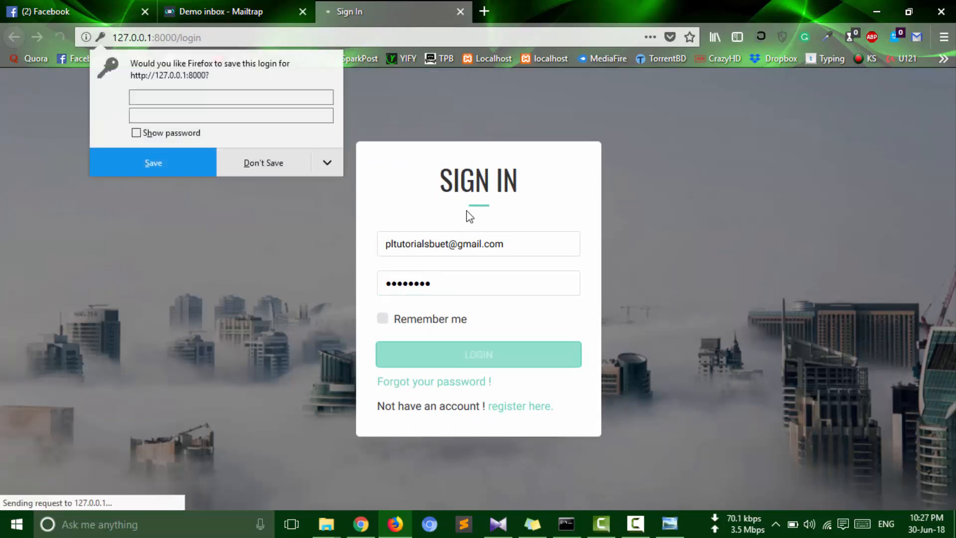
left_click(478, 355)
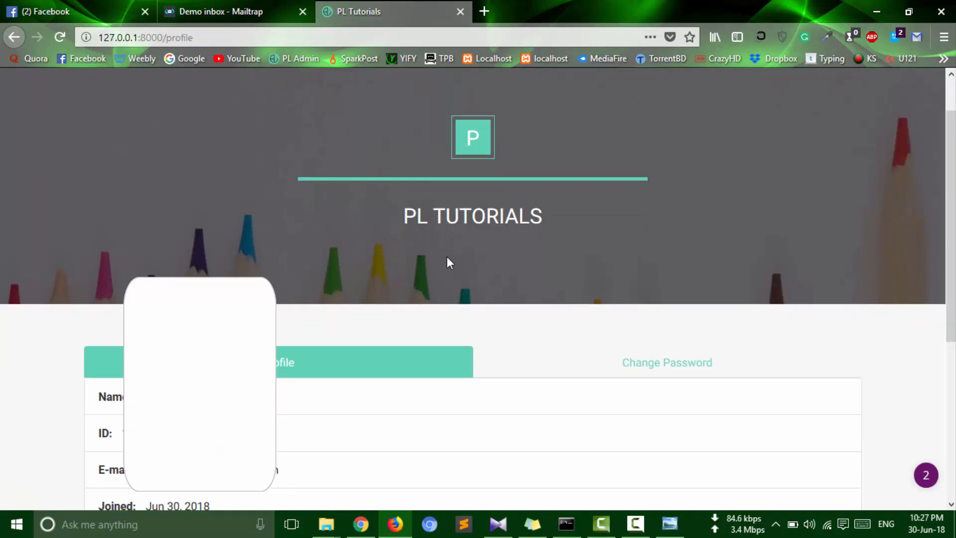
Look over the profile page and its Change Password form.
scroll("down", 3)
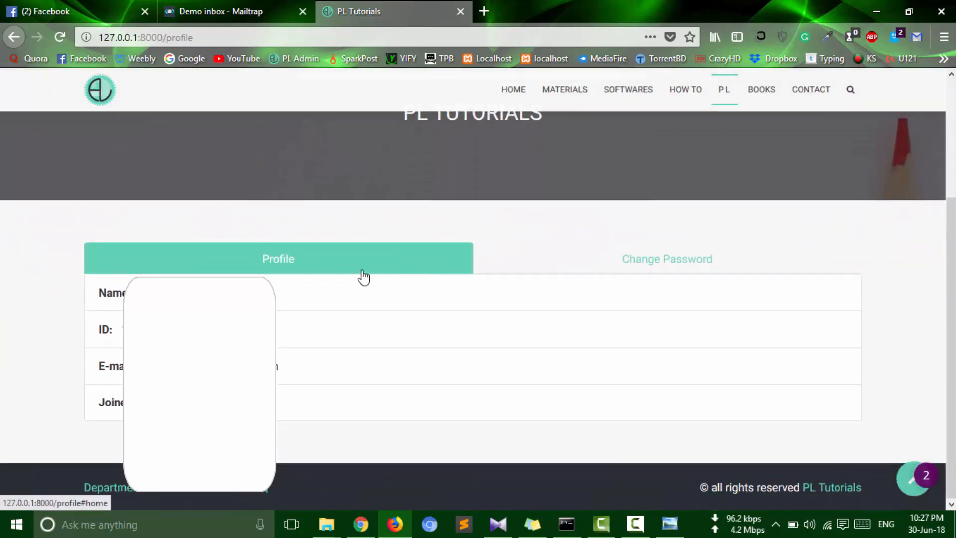
left_click(667, 259)
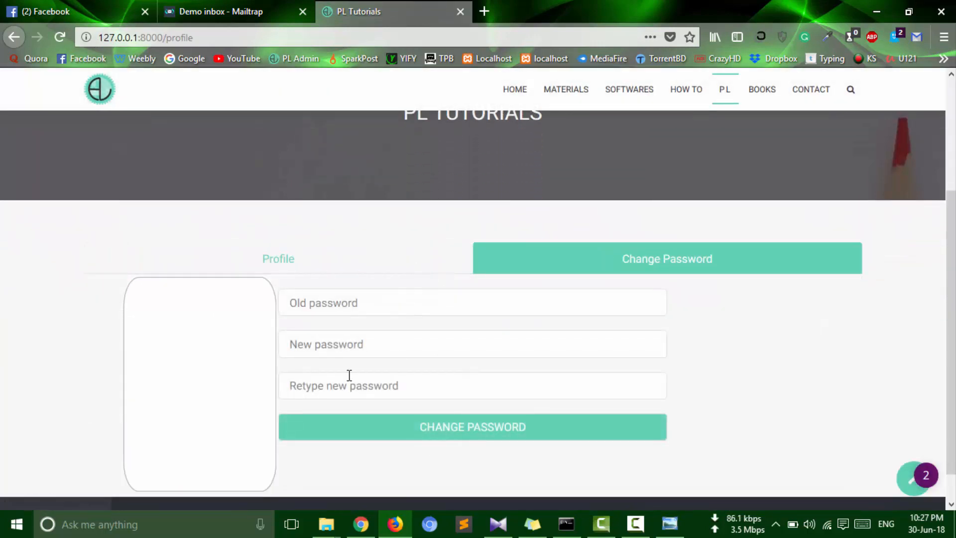
scroll("up", 3)
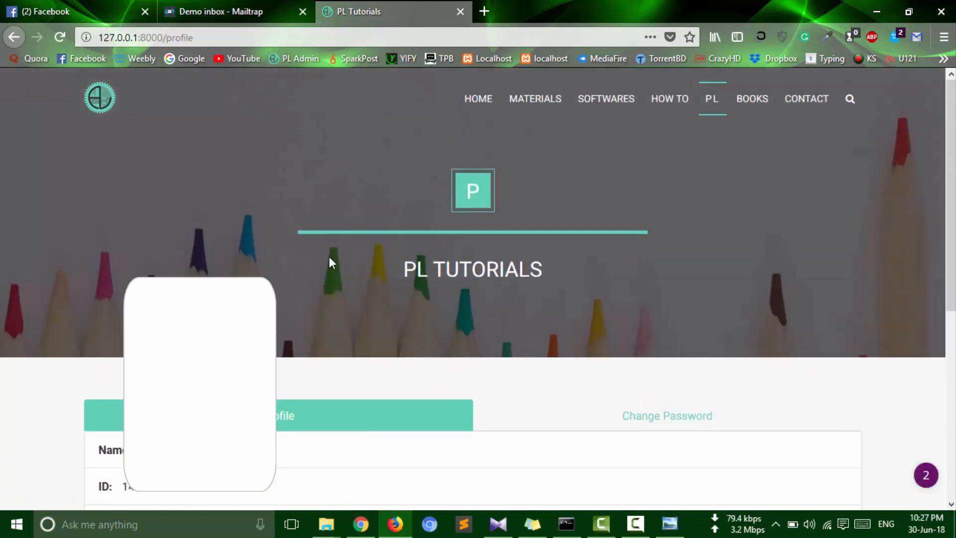
mouse_move(335, 258)
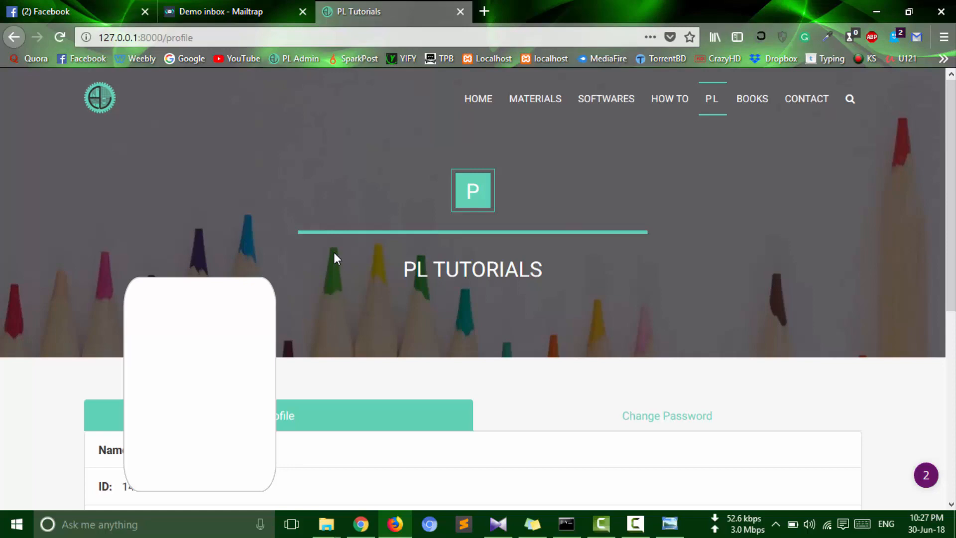